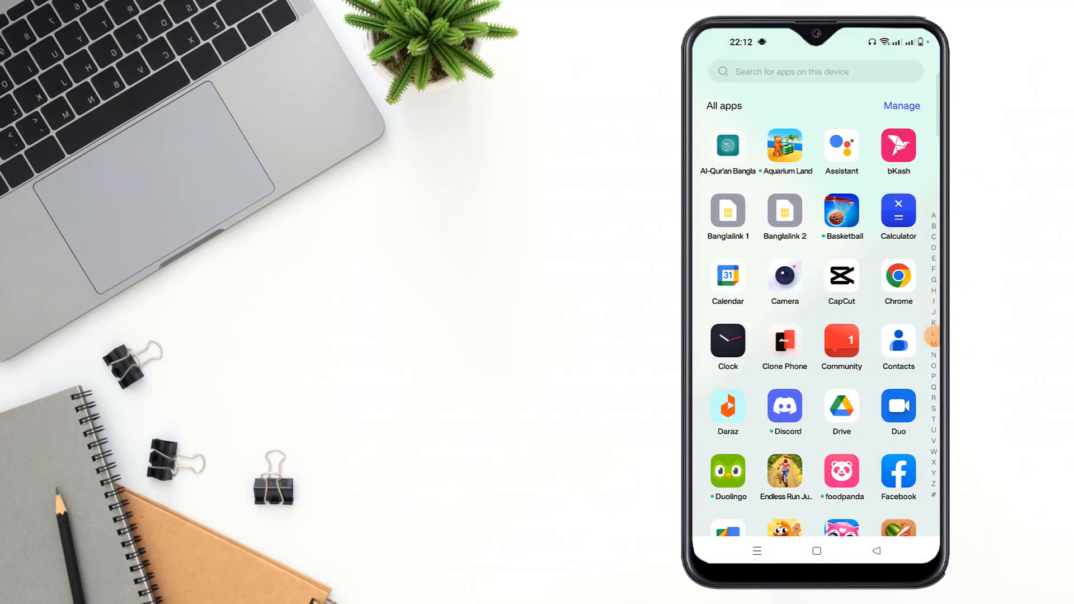
Launch Facebook and open the Add Price Range editor under the page's Basic info.
{"action": "left_click", "coordinate": [898, 472]}
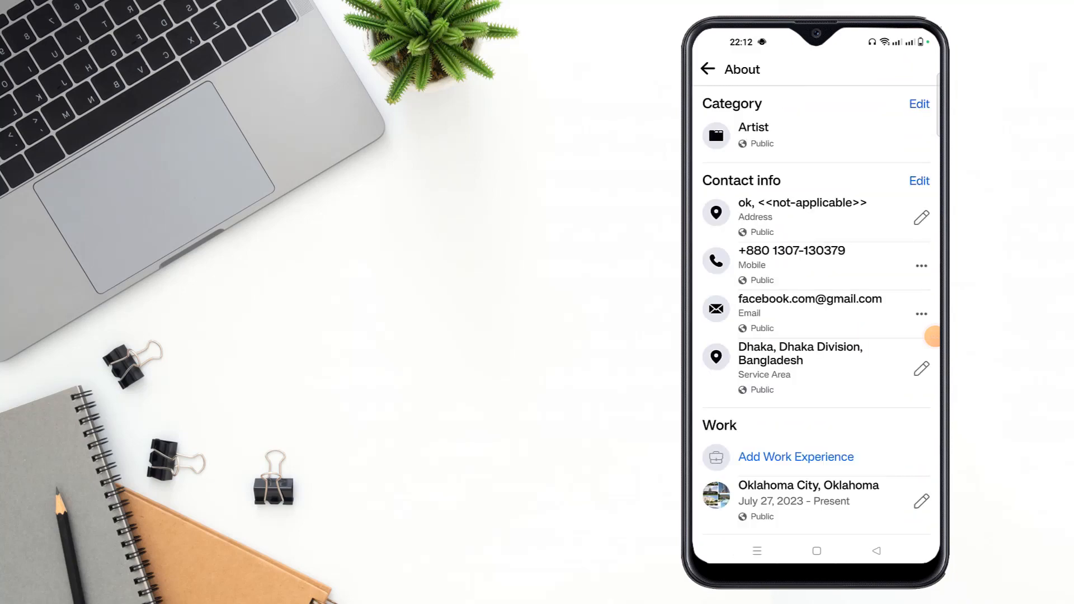
{"action": "scroll", "scroll_direction": "down", "scroll_amount": 3}
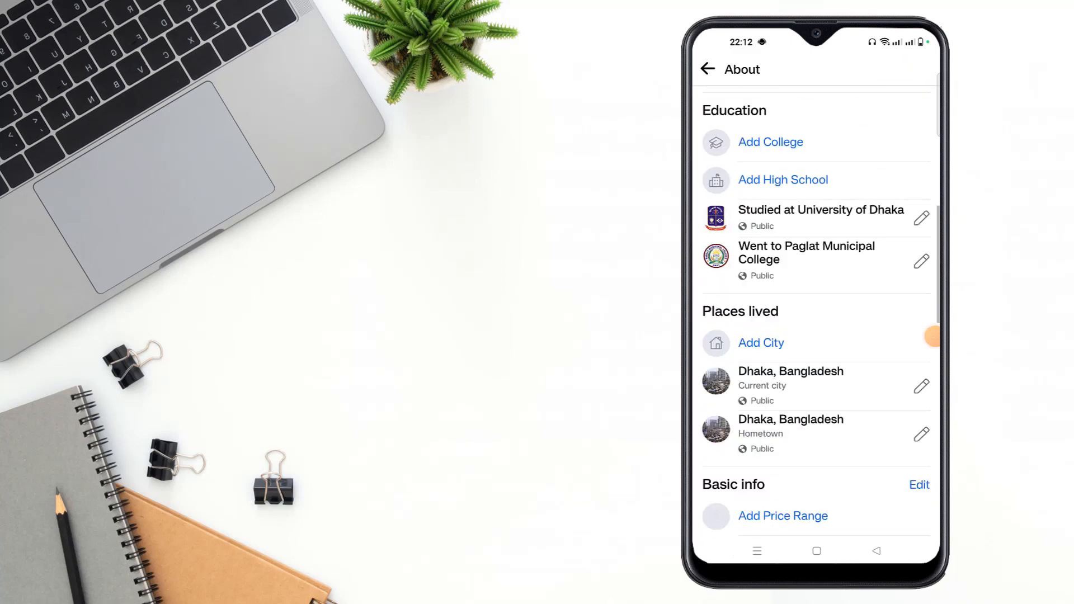
{"action": "scroll", "scroll_direction": "down", "scroll_amount": 3}
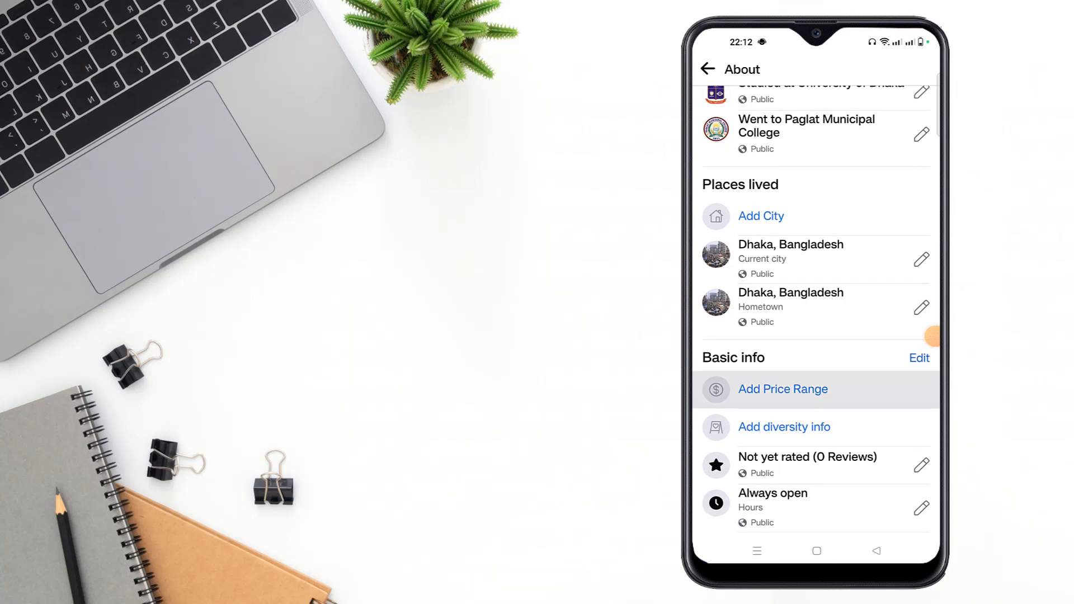
{"action": "left_click", "coordinate": [783, 389]}
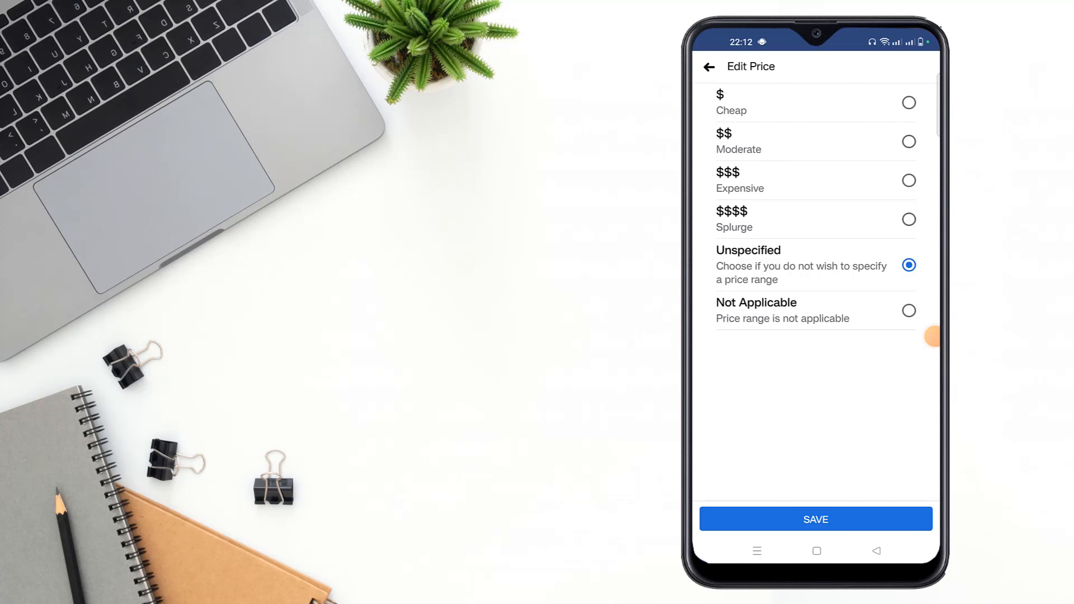
Save the $$$$ Splurge price range and confirm it under Basic info.
{"action": "left_click", "coordinate": [909, 220]}
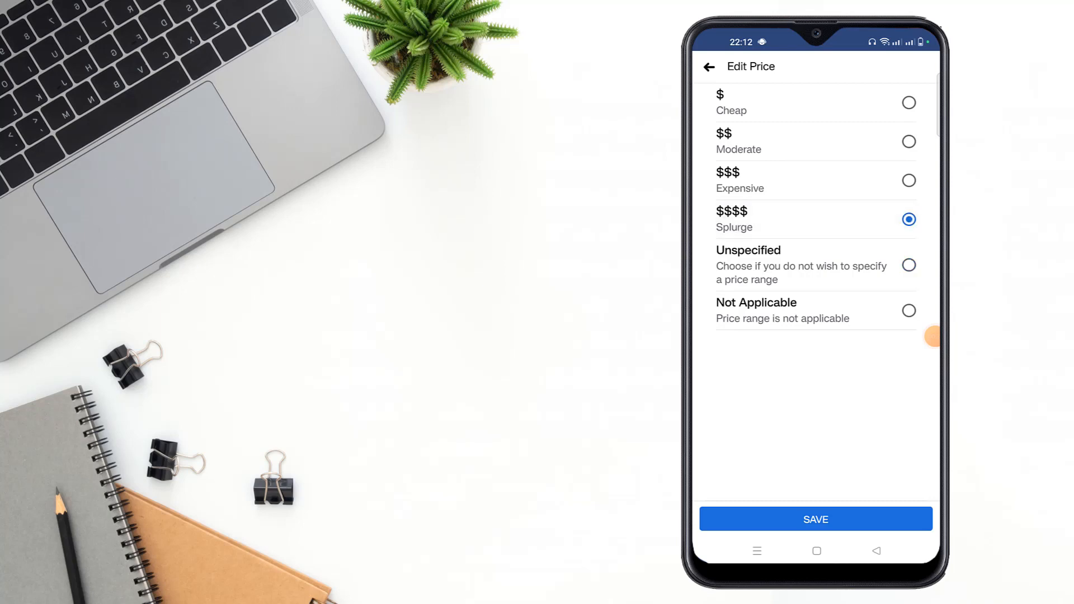
{"action": "left_click", "coordinate": [816, 519]}
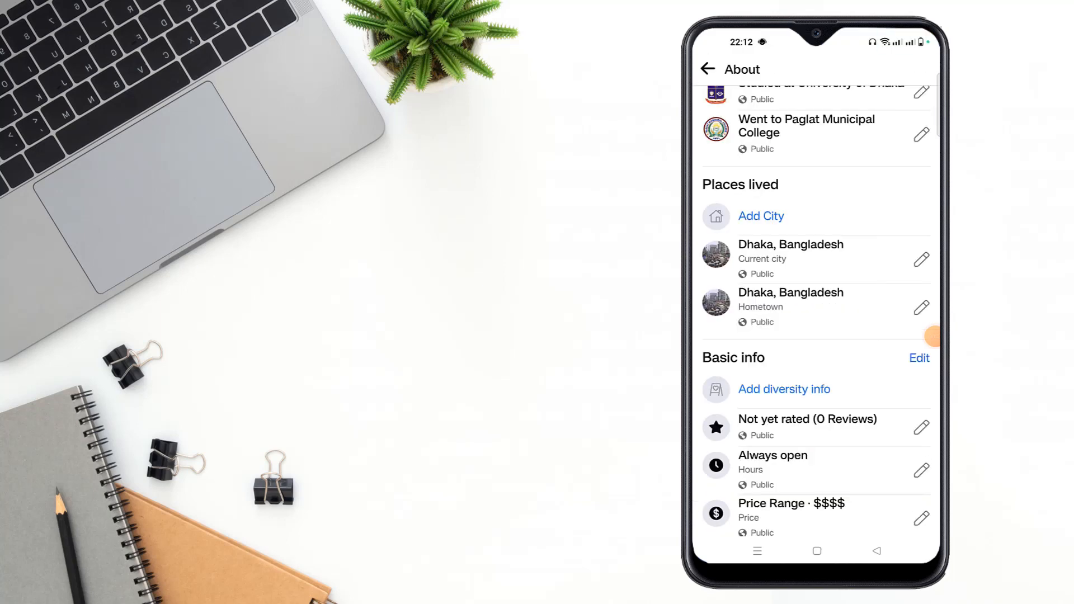
{"action": "scroll", "scroll_direction": "down", "scroll_amount": 3}
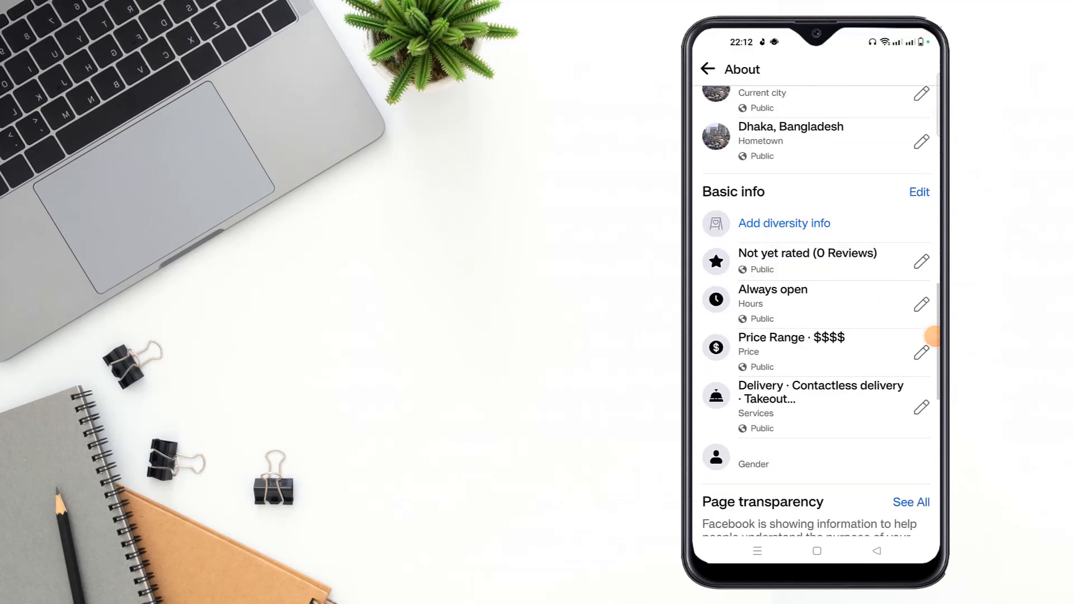